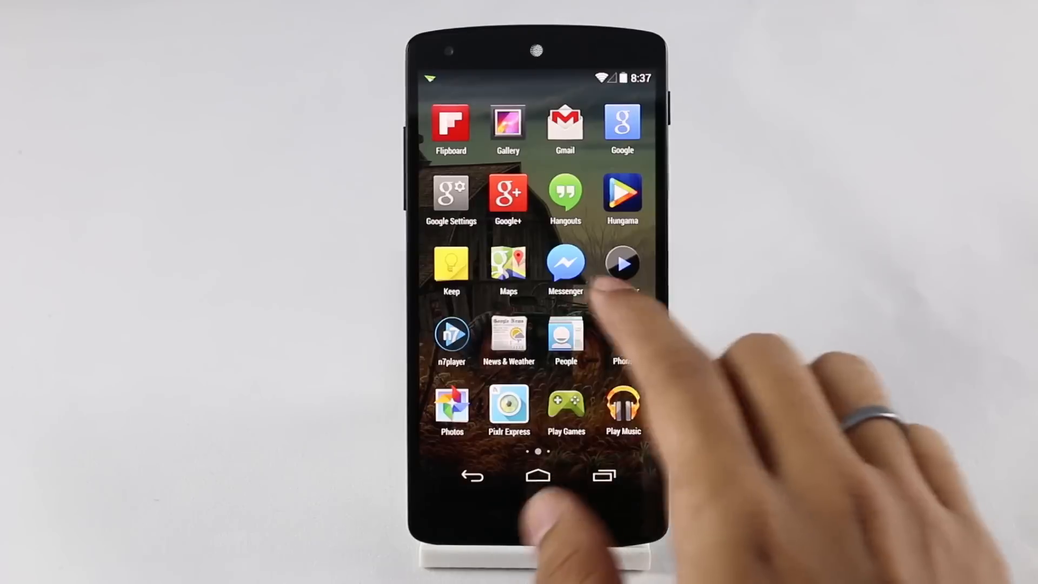
# Step: Go from Quick Settings into Settings and bring up About phone to see the current Android version
pyautogui.hscroll(-3)
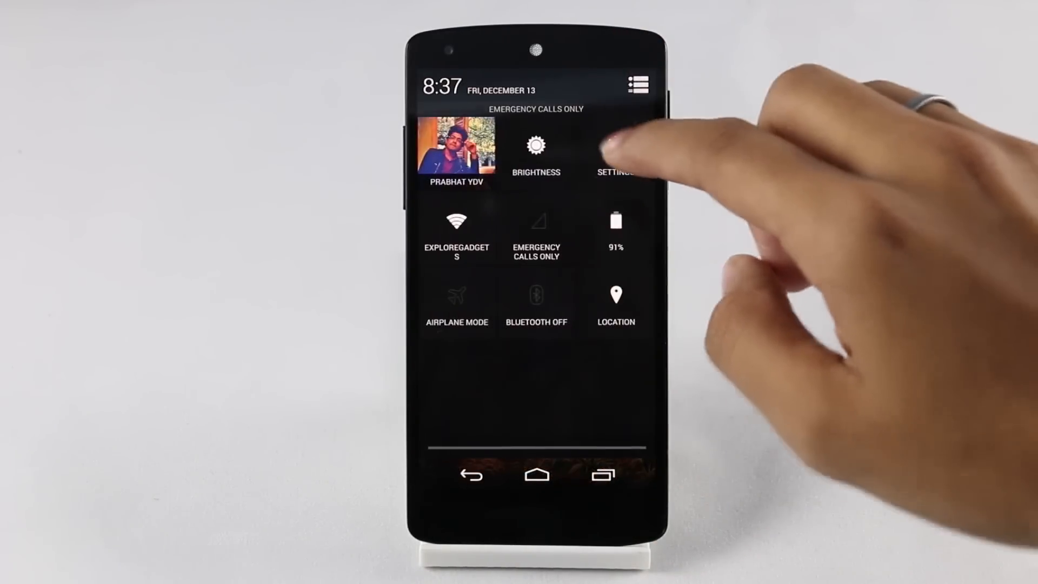
pyautogui.click(614, 152)
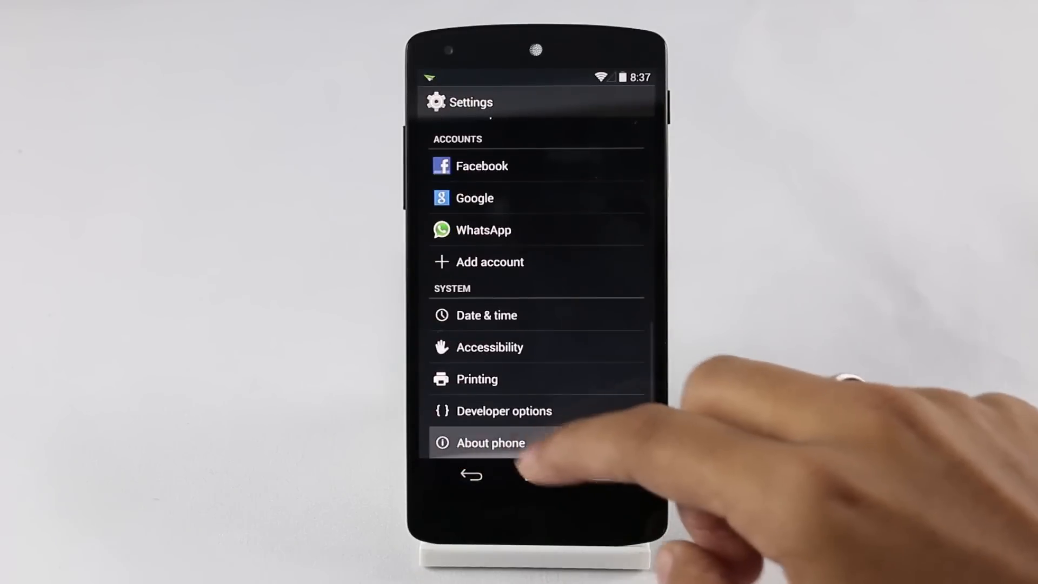
pyautogui.click(490, 442)
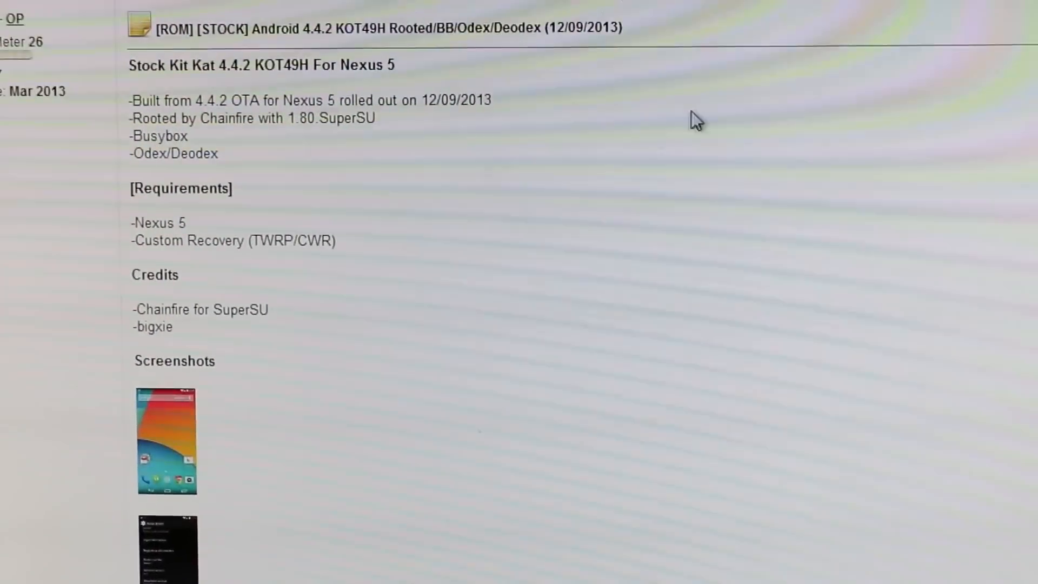
# Step: Scroll the XDA KOT49H thread down to its Downloads section with the ROM zips and radio
pyautogui.scroll(-3)
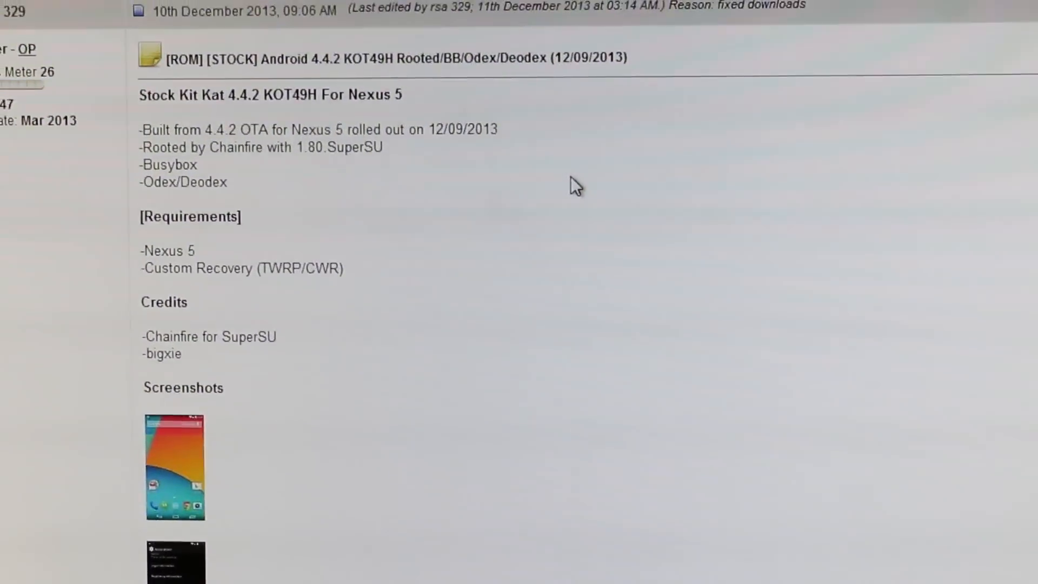
pyautogui.scroll(-3)
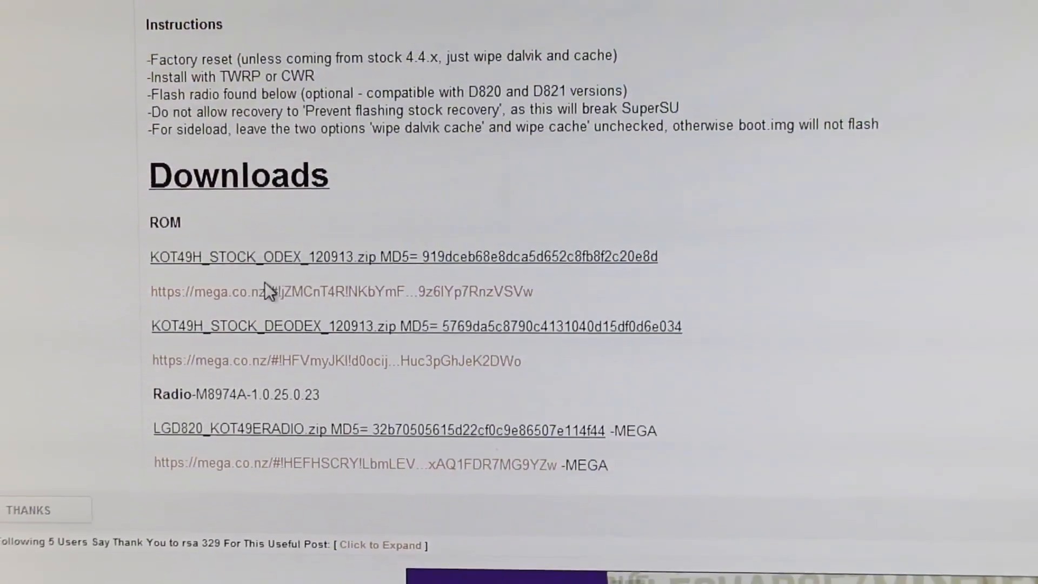
pyautogui.scroll(-3)
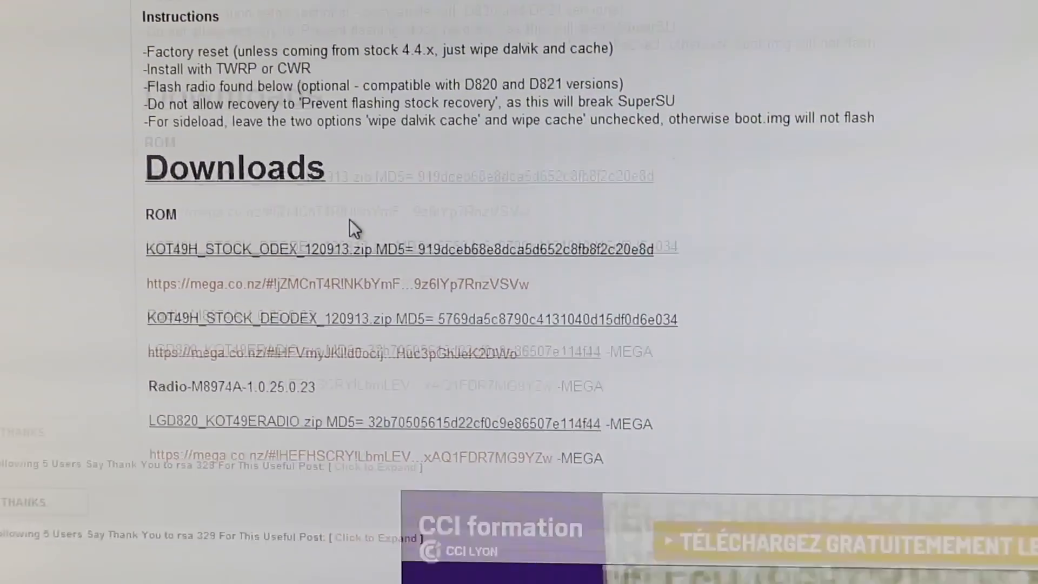
pyautogui.scroll(-3)
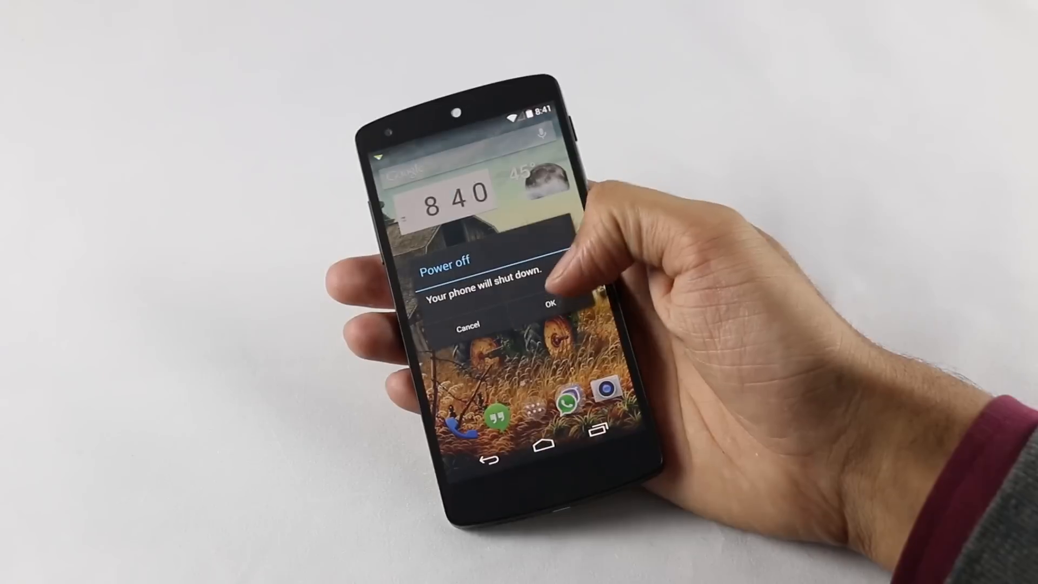
# Step: Confirm Power off so the Nexus 5 shuts down ready for recovery
pyautogui.click(550, 304)
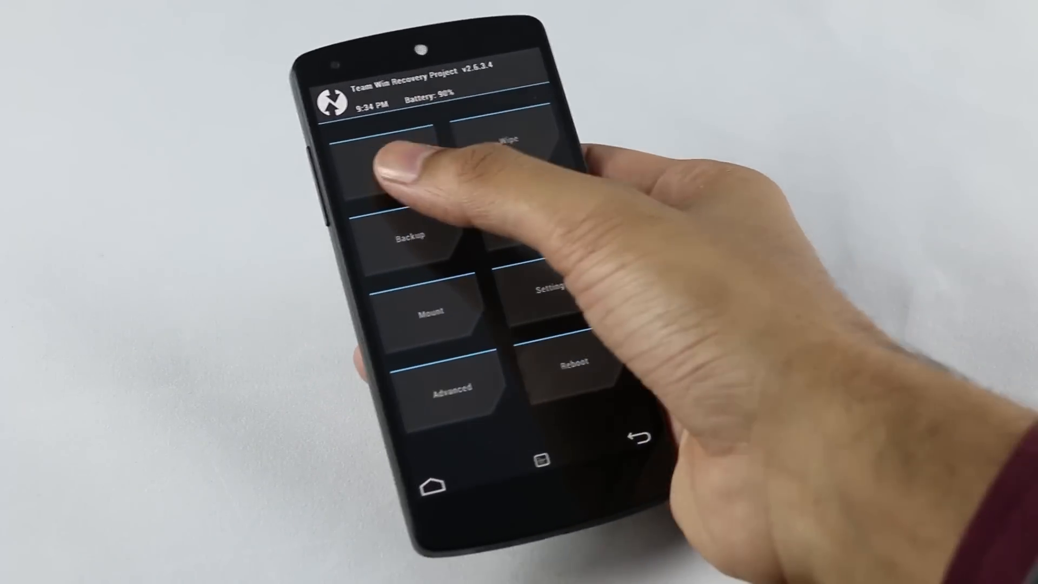
# Step: Queue KOT49H_STOCK_ODEX_120913.zip via Install and choose Add More Zips
pyautogui.click(397, 168)
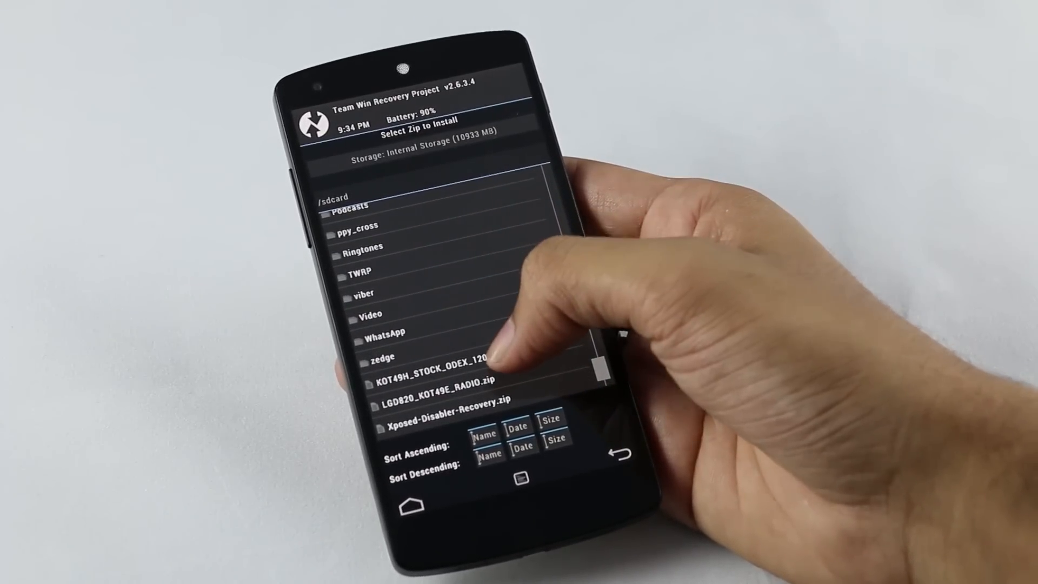
pyautogui.click(430, 370)
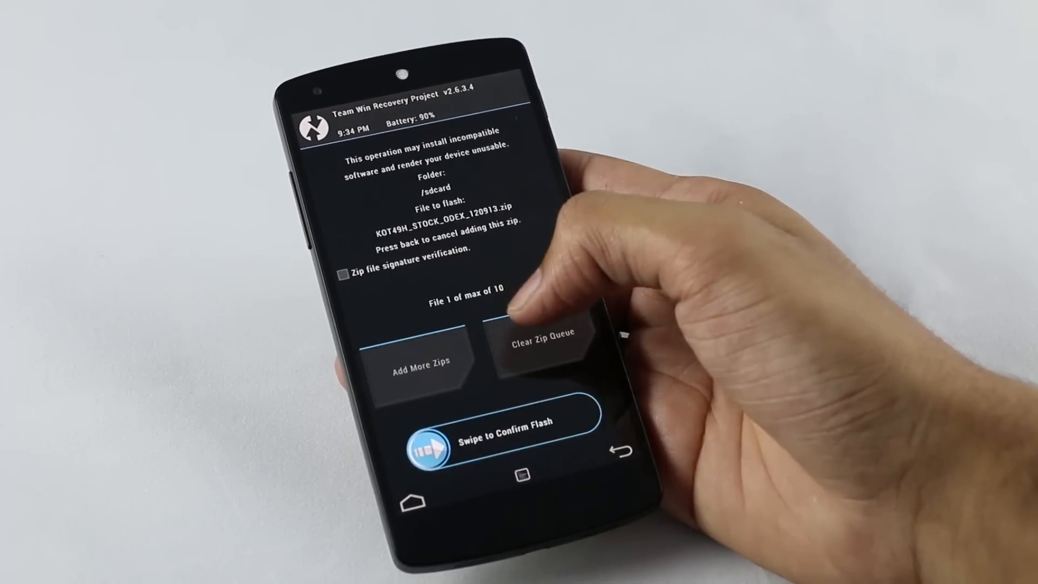
pyautogui.moveTo(407, 440); pyautogui.dragTo(566, 401)
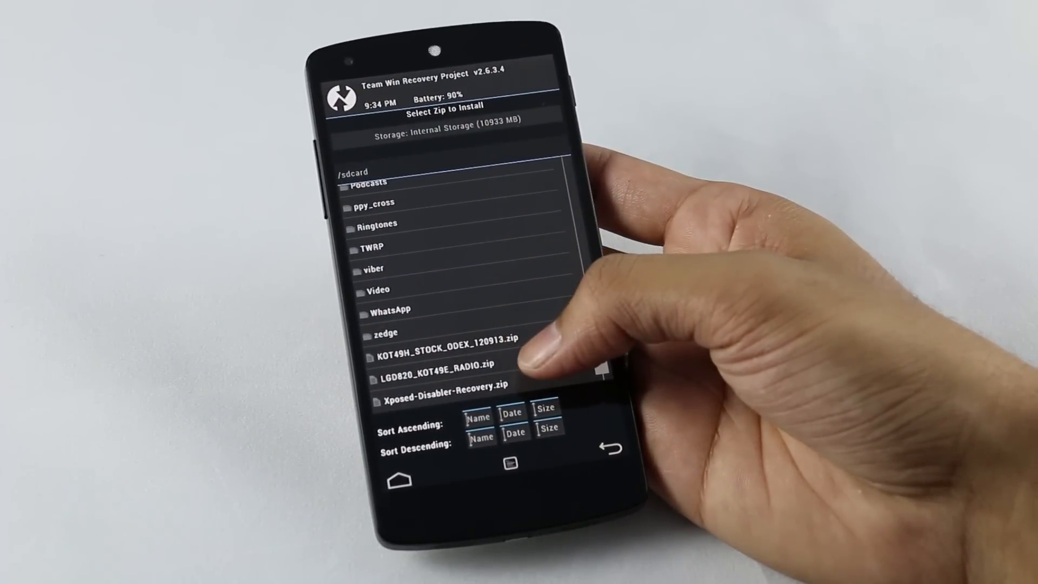
# Step: Add LGD820_KOT49E_RADIO.zip, flash both zips and wipe cache/dalvik afterwards
pyautogui.click(437, 363)
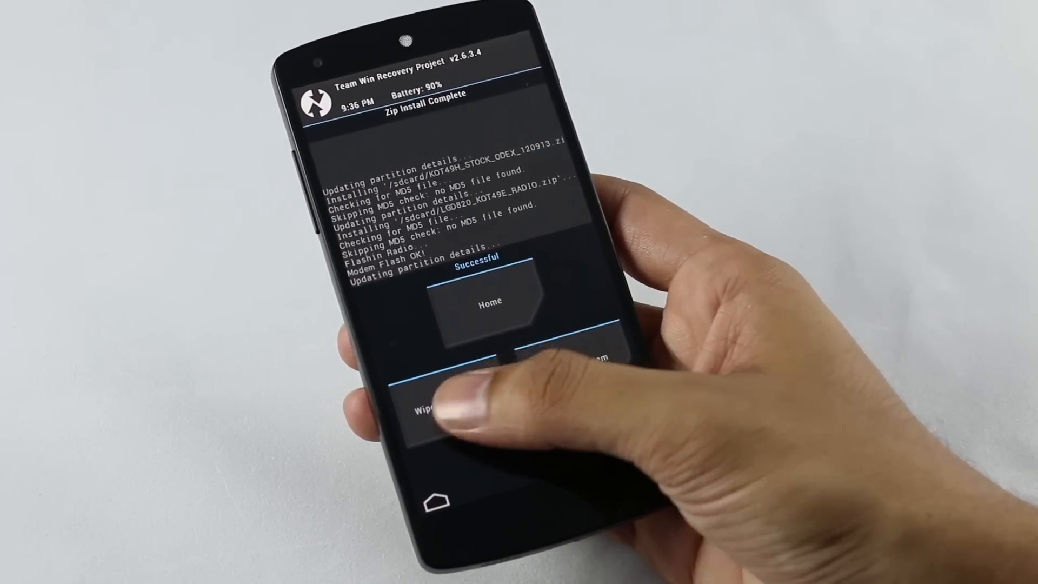
pyautogui.click(427, 409)
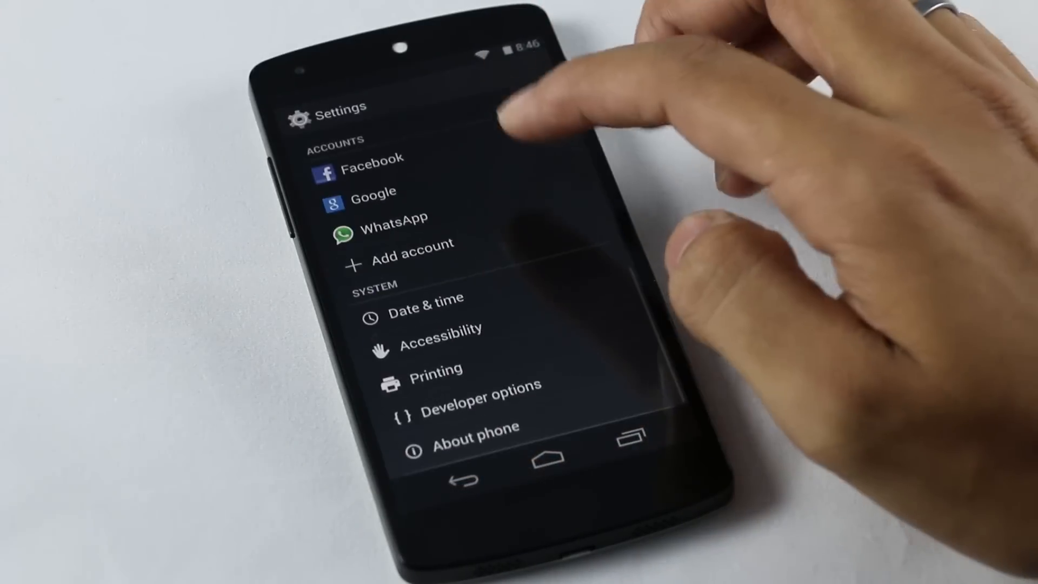
# Step: Show About phone reporting Android 4.4.2 with baseband M8974A-1.0.25.0.23
pyautogui.click(475, 428)
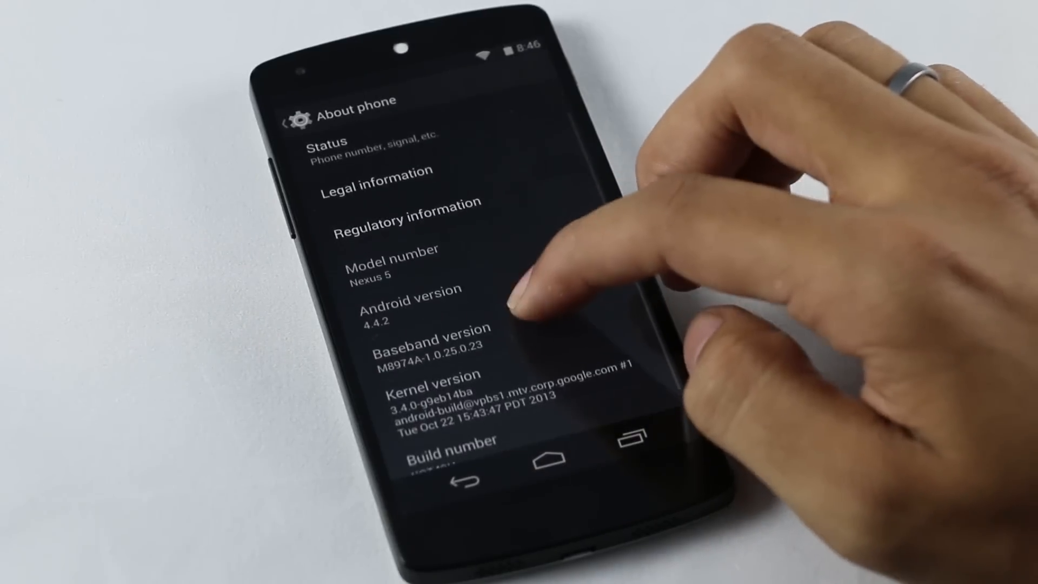